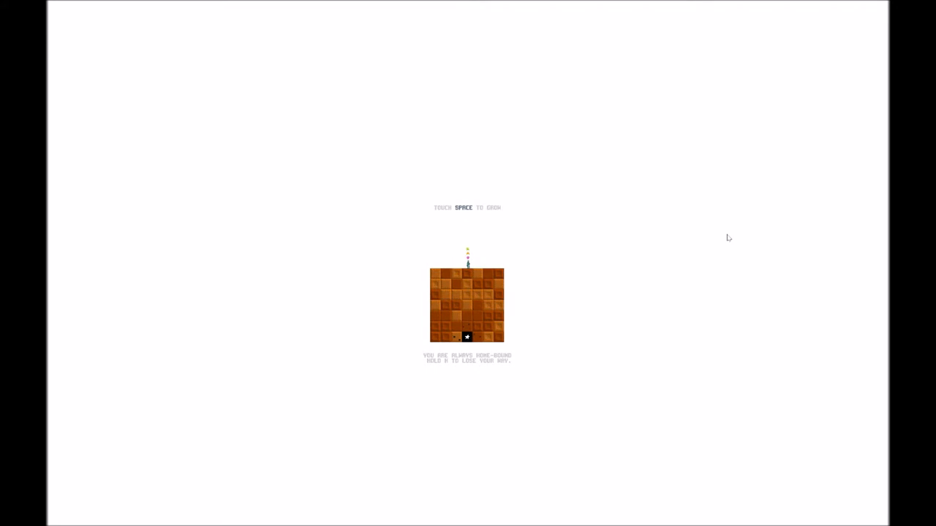
- Plant the first queued seed on the orange checkered garden plot to grow a block
key(space)
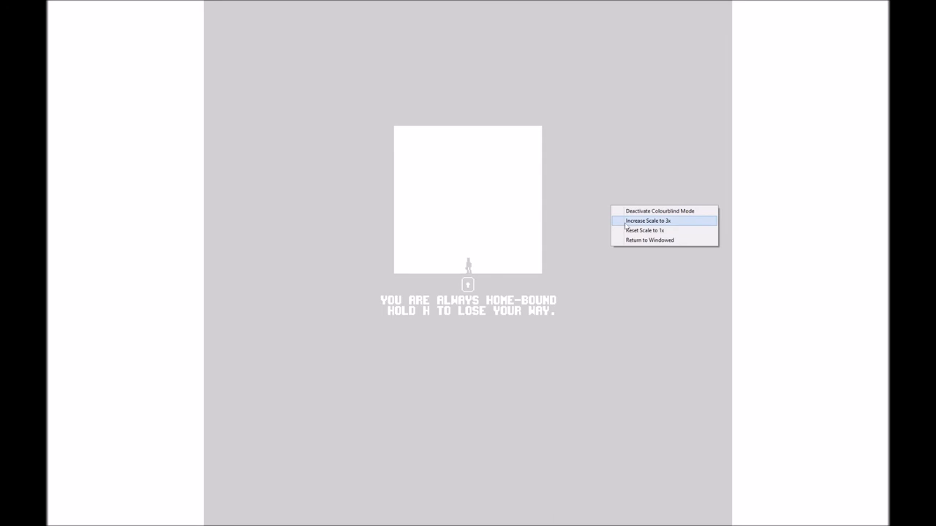
- Right-click the game screen to show the Increase Scale, Reset Scale and Return to Windowed options
click(659, 210)
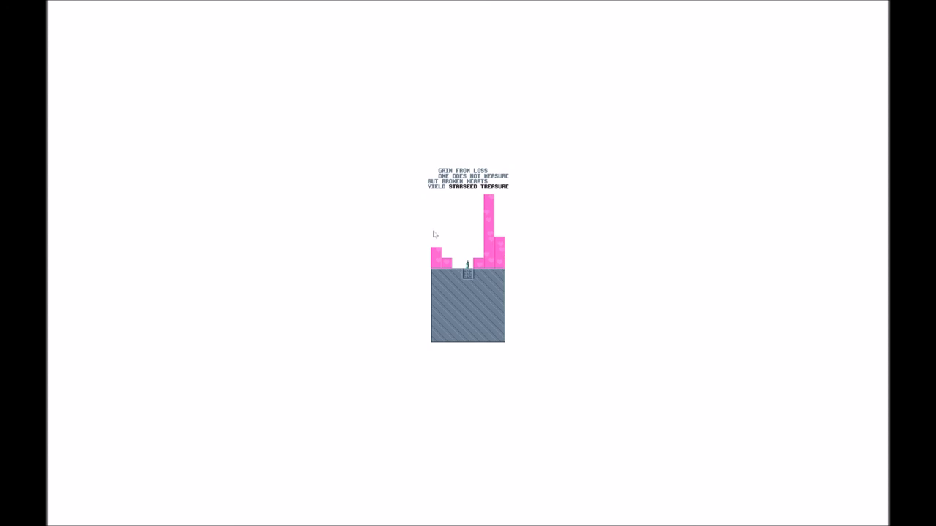
mouse_move(376, 285)
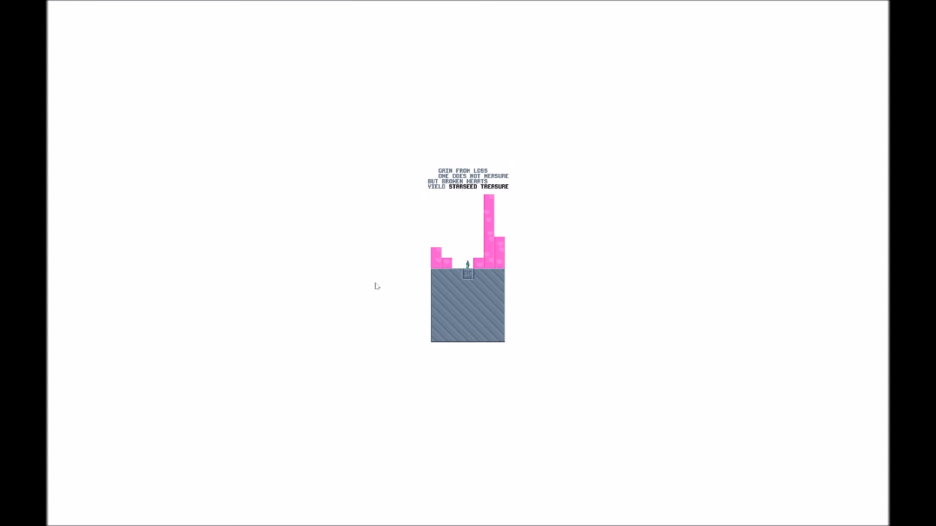